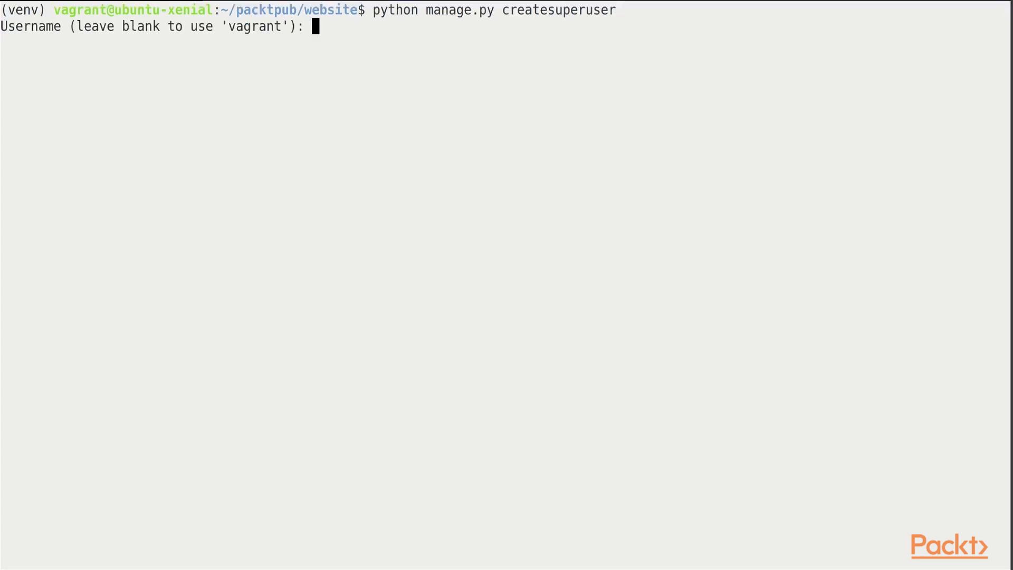
{"action": "type", "text": "admin"}
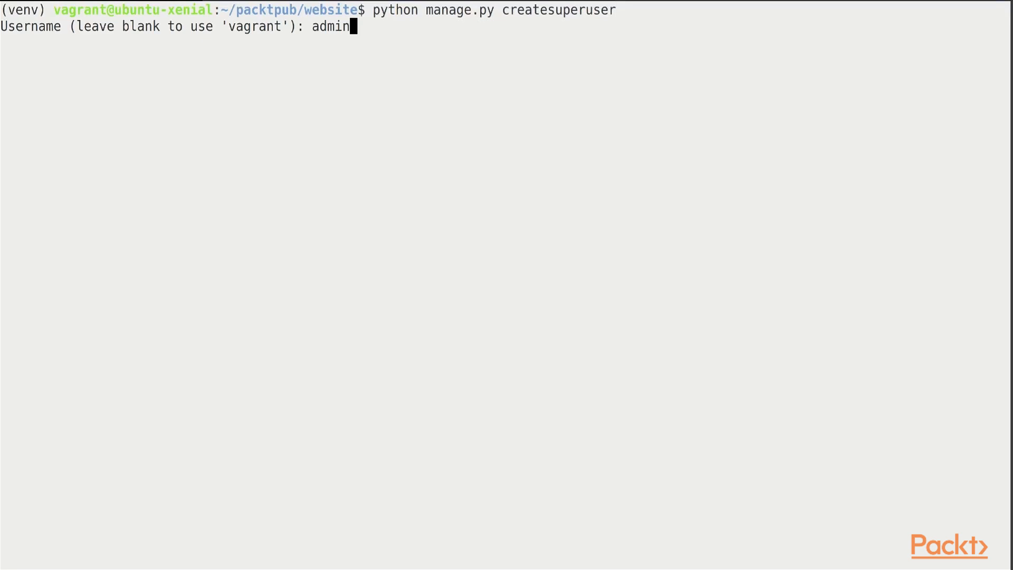
{"action": "type", "text": "admin@example.com"}
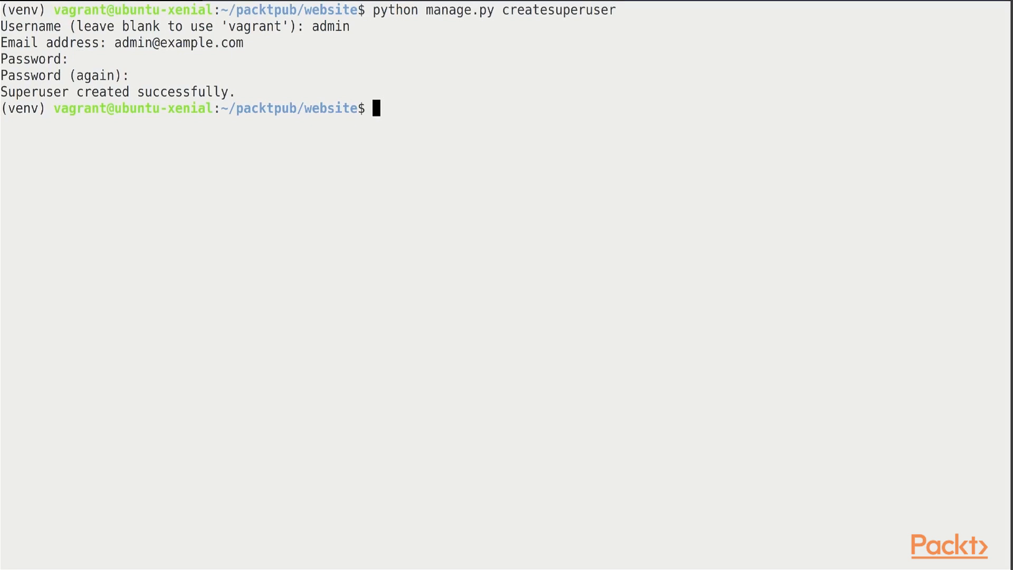
{"action": "type", "text": "python manage.py runserver 0.0.0.0:8000"}
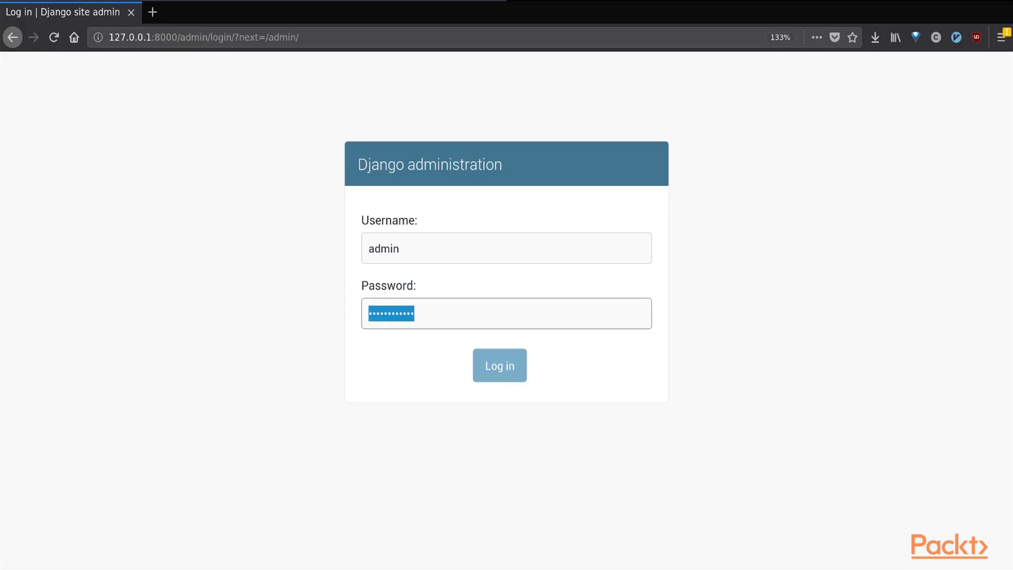
Submit the admin login and dismiss Firefox's update-saved-login popup
{"action": "left_click", "coordinate": [498, 365]}
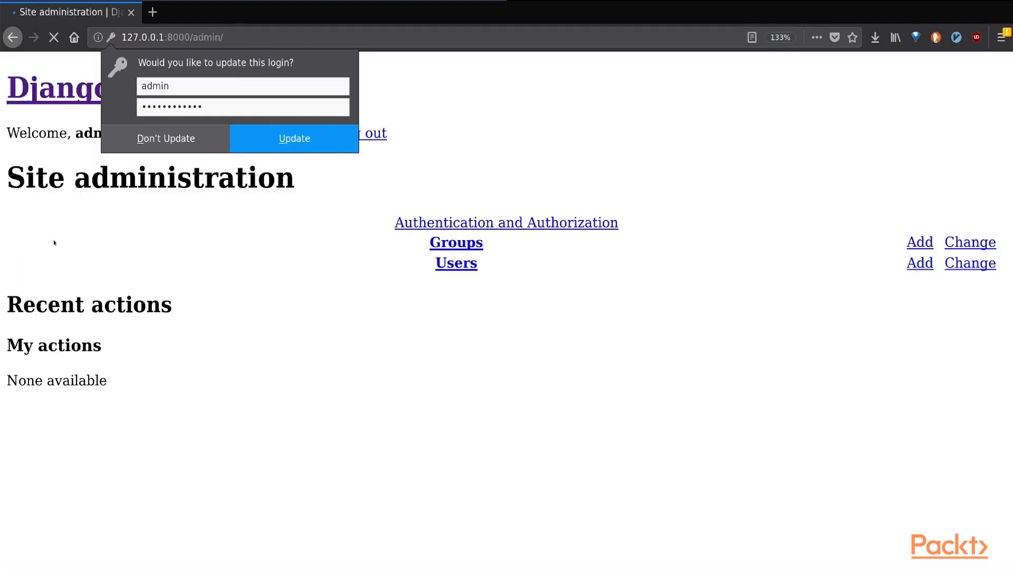
{"action": "left_click", "coordinate": [165, 138]}
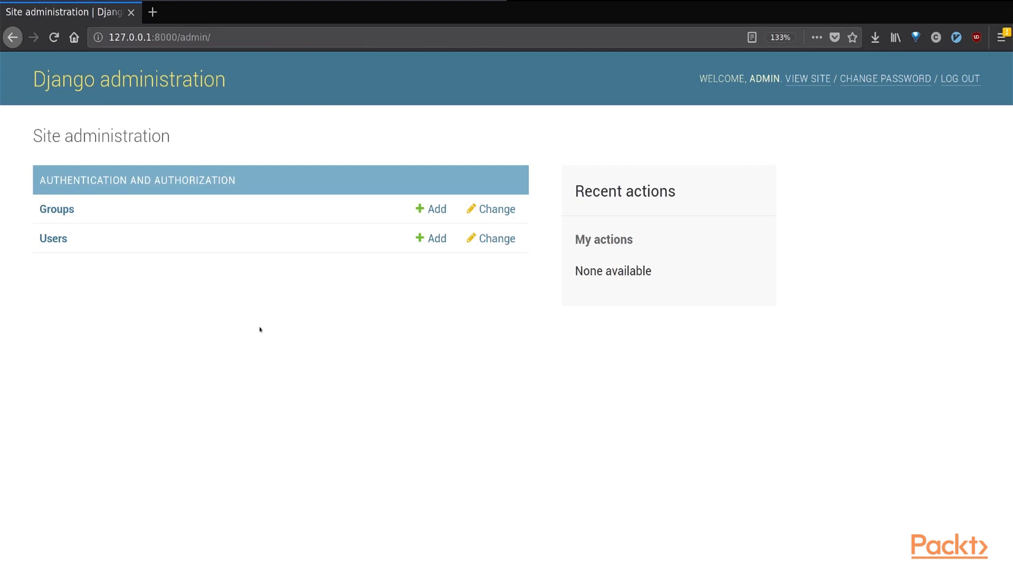
Open alice's record from the Users list and scroll through her permissions sections
{"action": "left_click", "coordinate": [52, 238]}
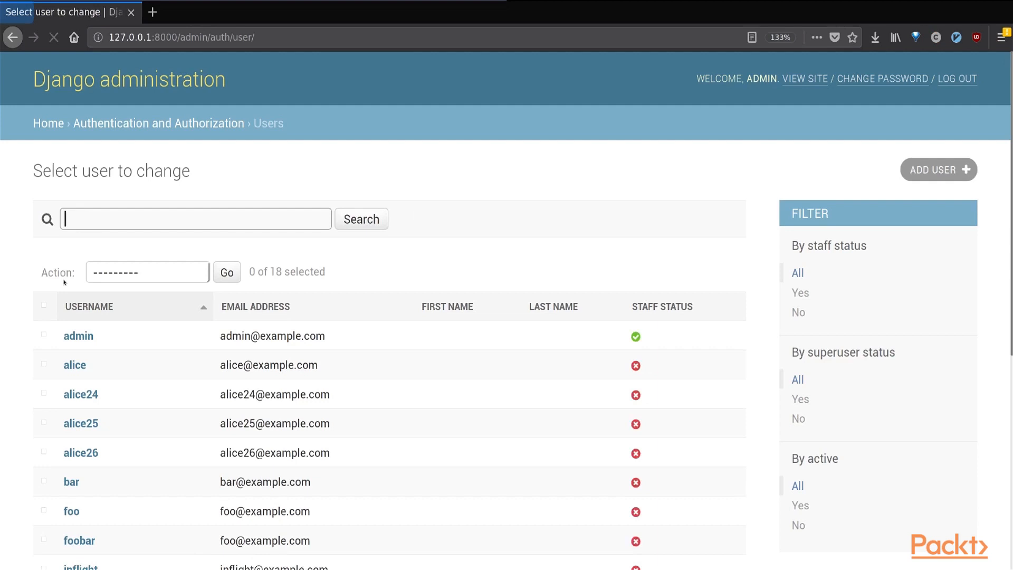
{"action": "scroll", "scroll_direction": "down", "scroll_amount": 3}
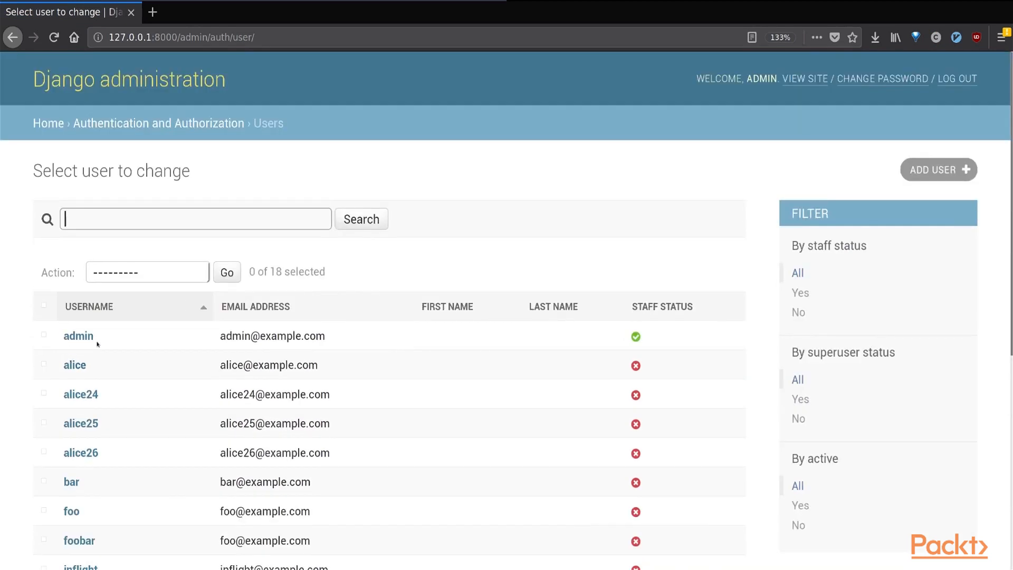
{"action": "left_click", "coordinate": [74, 364]}
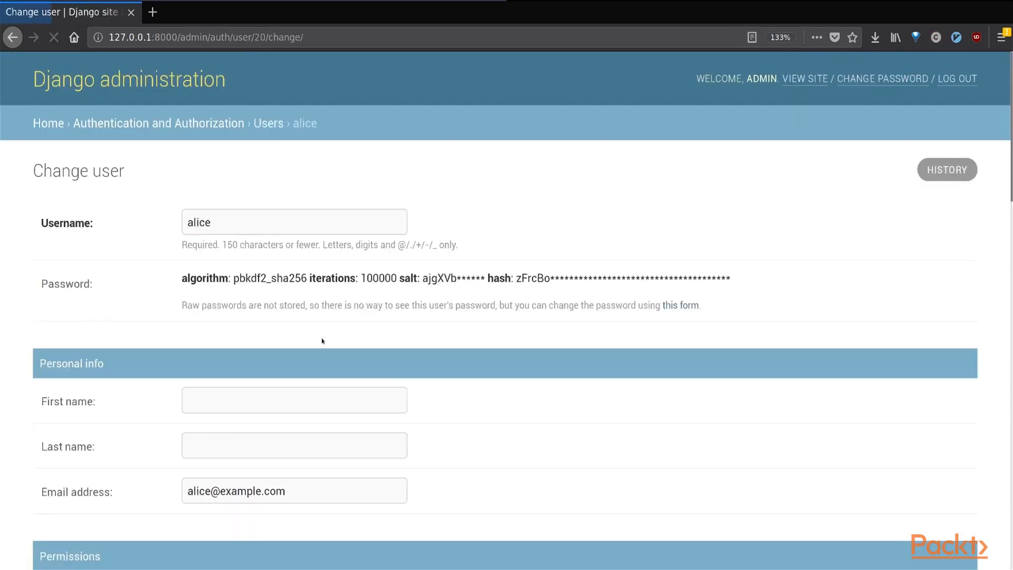
{"action": "scroll", "scroll_direction": "down", "scroll_amount": 3}
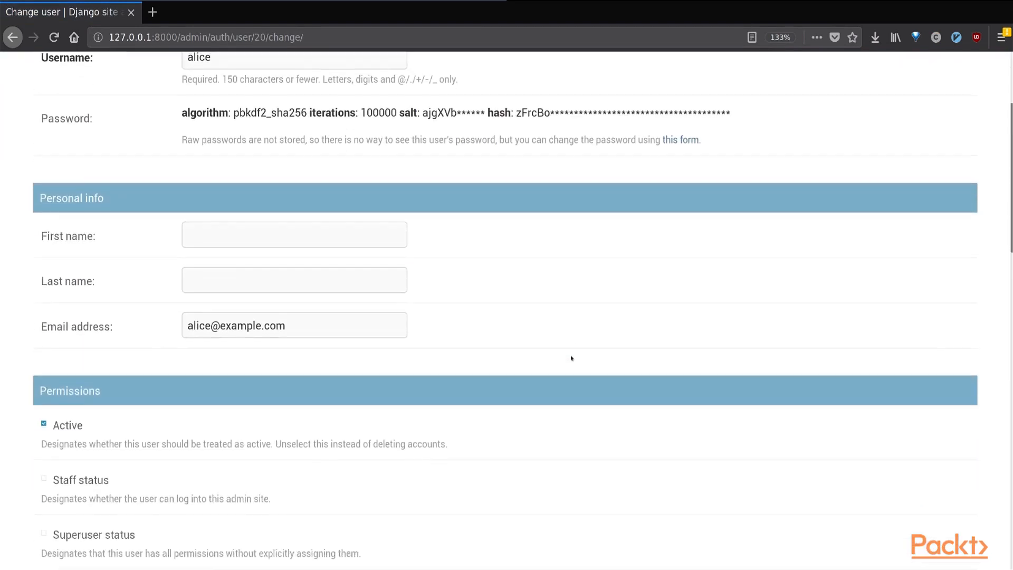
{"action": "scroll", "scroll_direction": "down", "scroll_amount": 3}
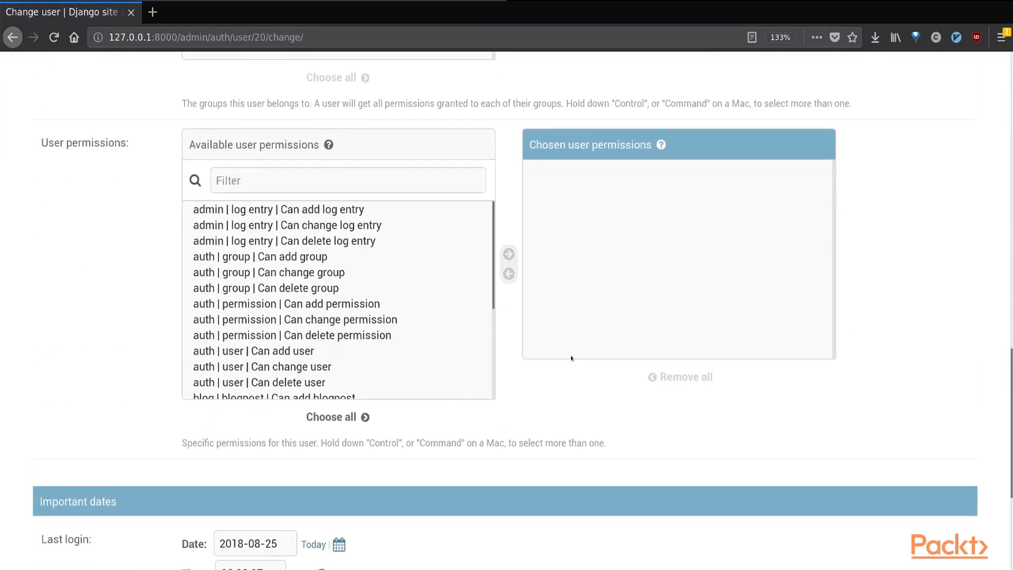
{"action": "scroll", "scroll_direction": "down", "scroll_amount": 3}
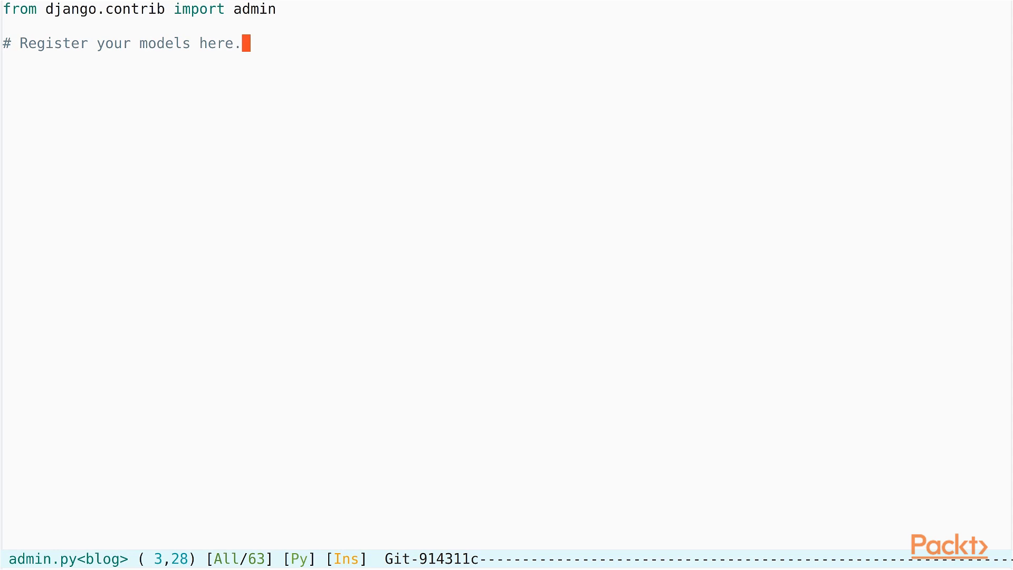
Add 'from blog.models import Blogpost' and admin.site.register(Blogpost, BlogpostAdmin) to admin.py
{"action": "type", "text": "from blog.models import Blogpost"}
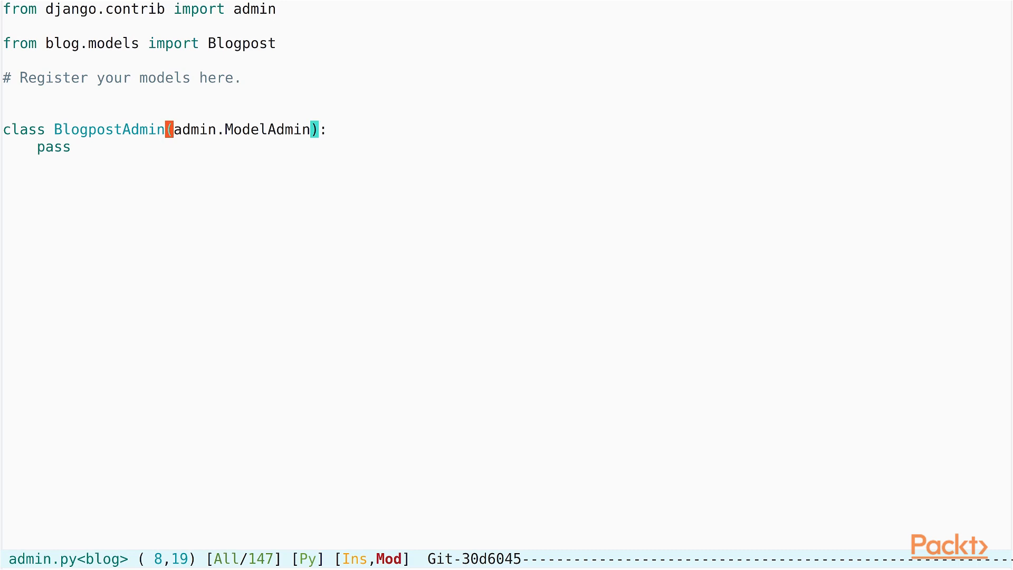
{"action": "type", "text": "admin.site.register(Blogpost, BlogpostAdmin)"}
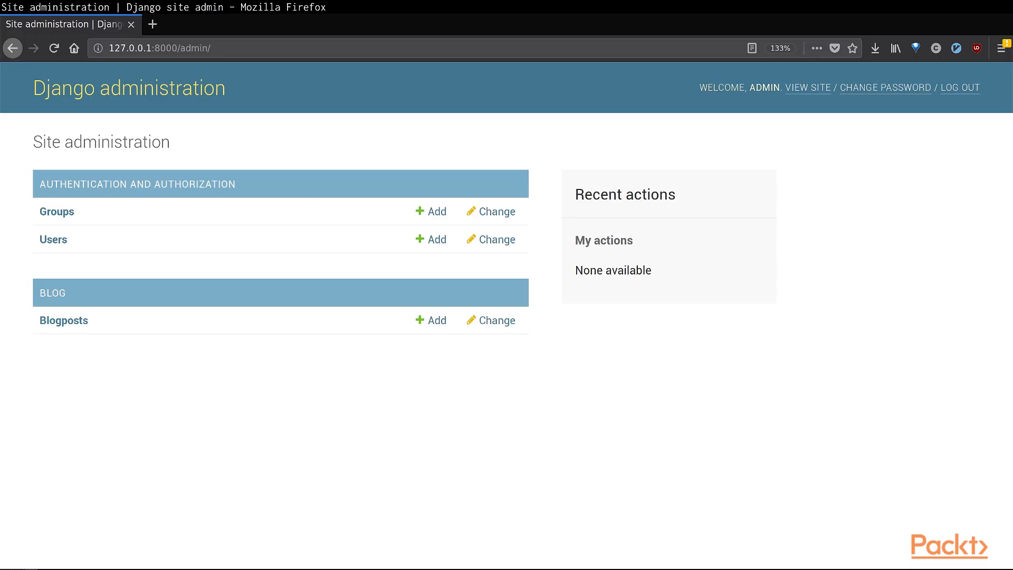
{"action": "mouse_move", "coordinate": [109, 280]}
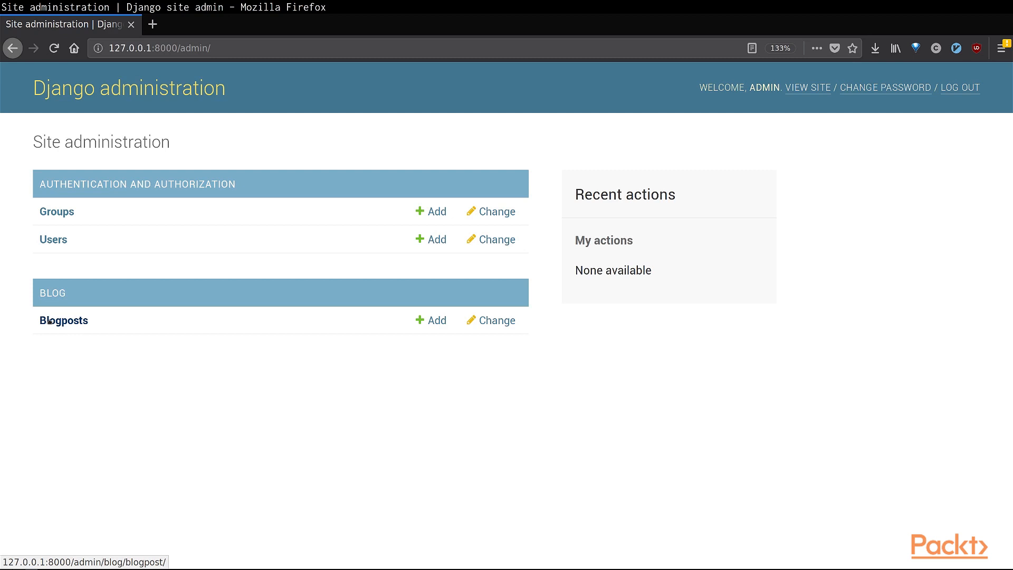
{"action": "mouse_move", "coordinate": [49, 321]}
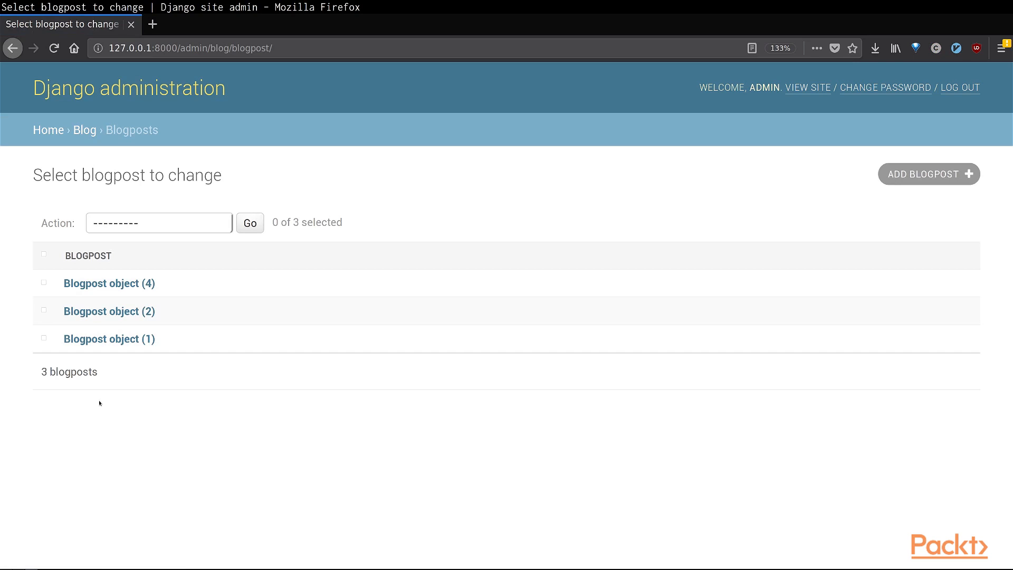
{"action": "mouse_move", "coordinate": [102, 356]}
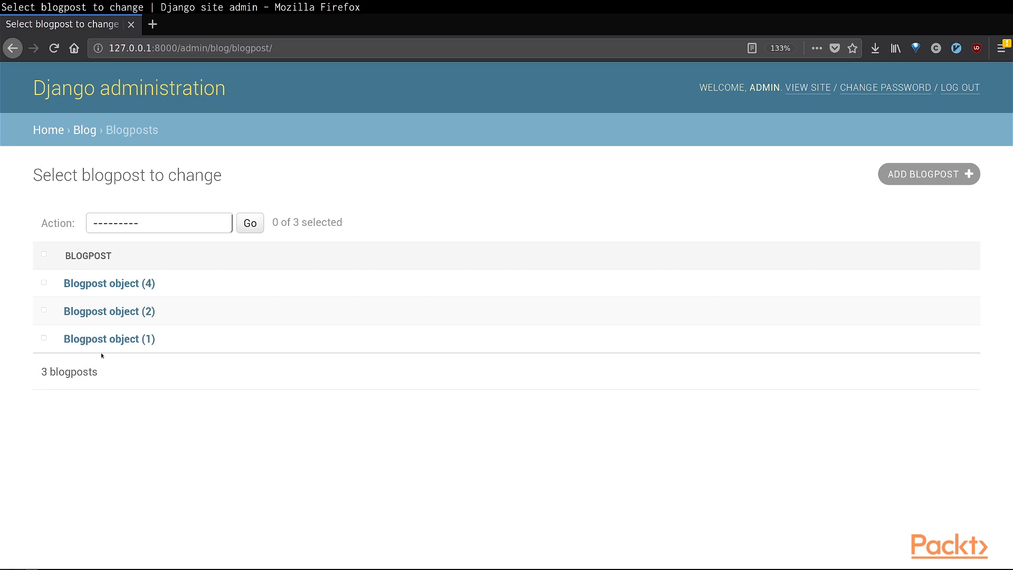
Open Blogpost object (1)'s change form and scroll down to its unticked Published checkbox
{"action": "left_click", "coordinate": [109, 339]}
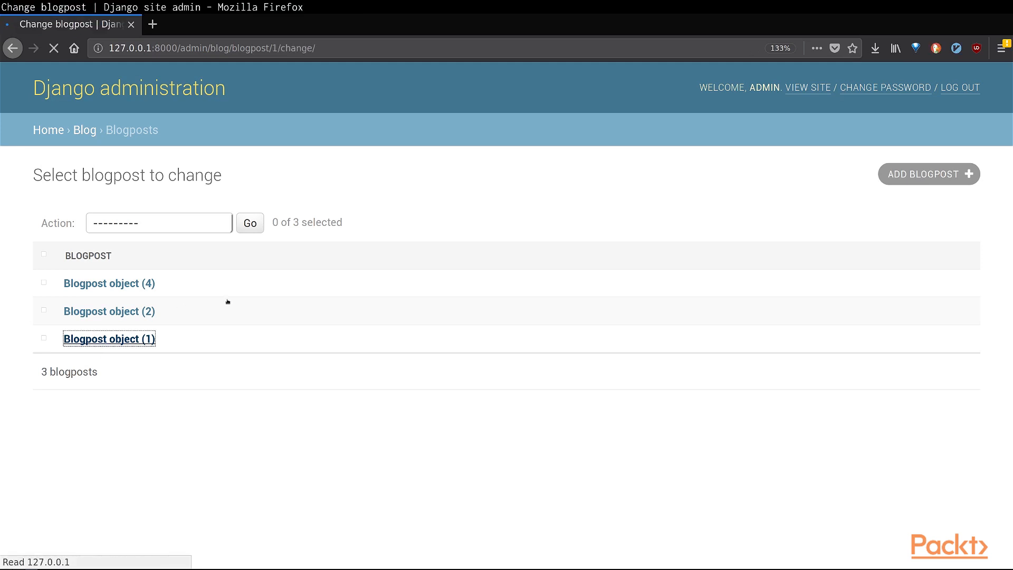
{"action": "left_click", "coordinate": [109, 338]}
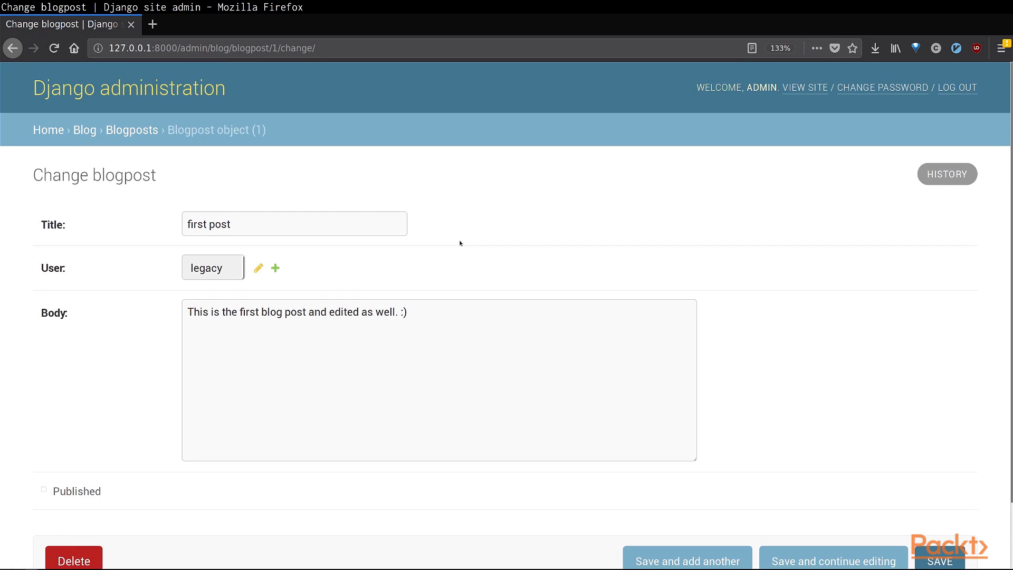
{"action": "scroll", "scroll_direction": "down", "scroll_amount": 3}
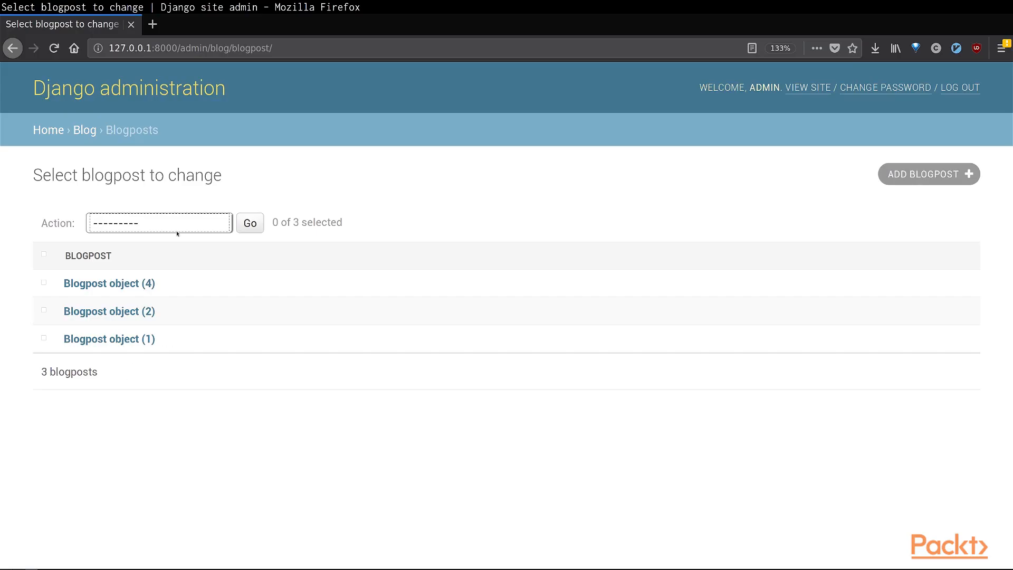
Run Publish posts on all three selected blogposts, then open Blogpost object (4)
{"action": "left_click", "coordinate": [159, 222]}
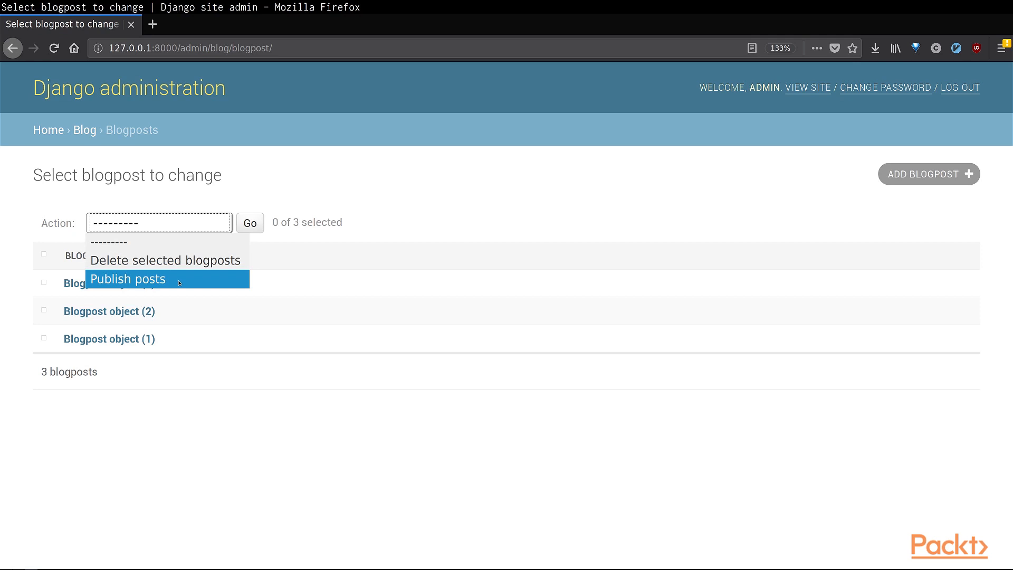
{"action": "left_click", "coordinate": [127, 278]}
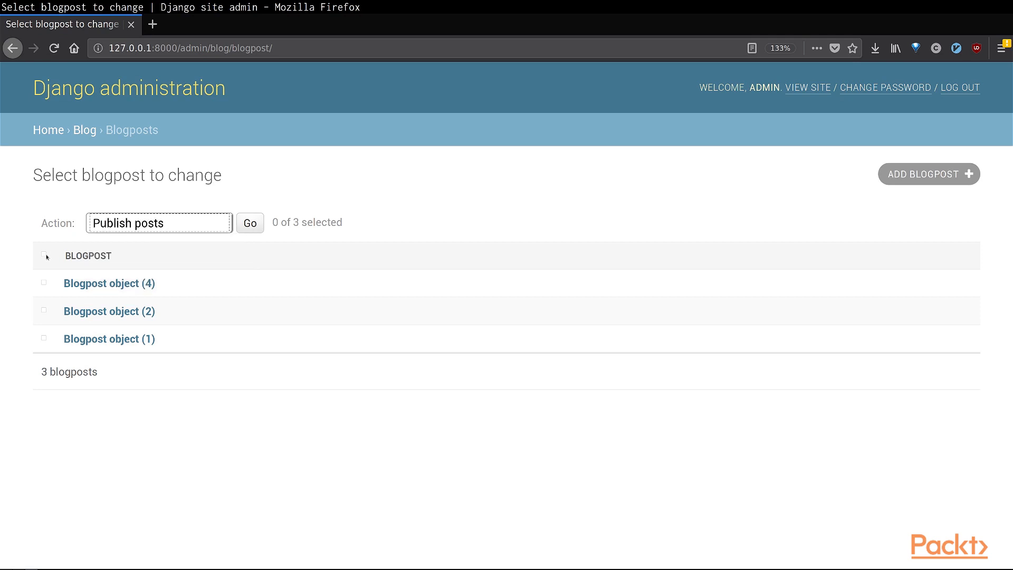
{"action": "left_click", "coordinate": [45, 256]}
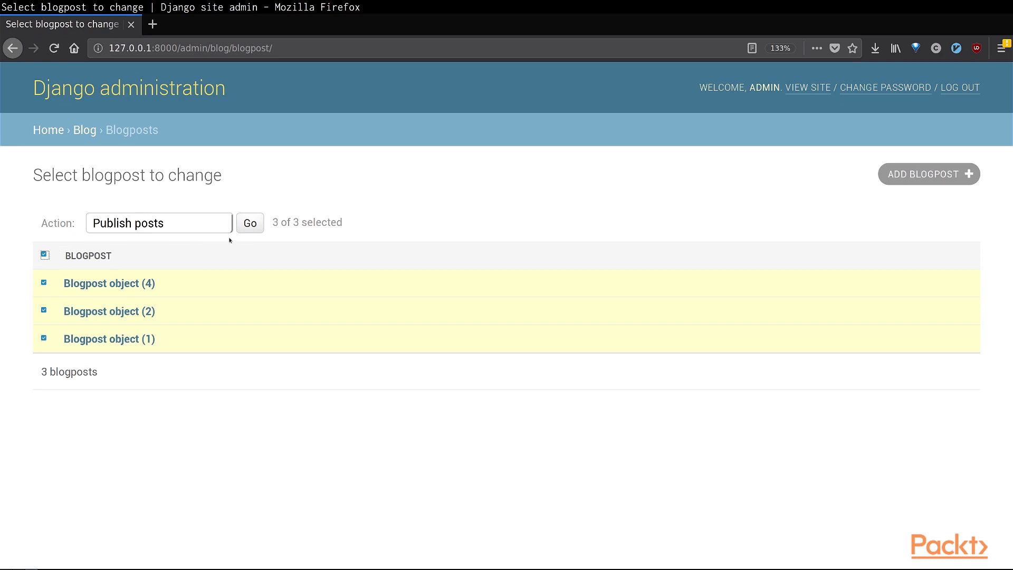
{"action": "left_click", "coordinate": [250, 223]}
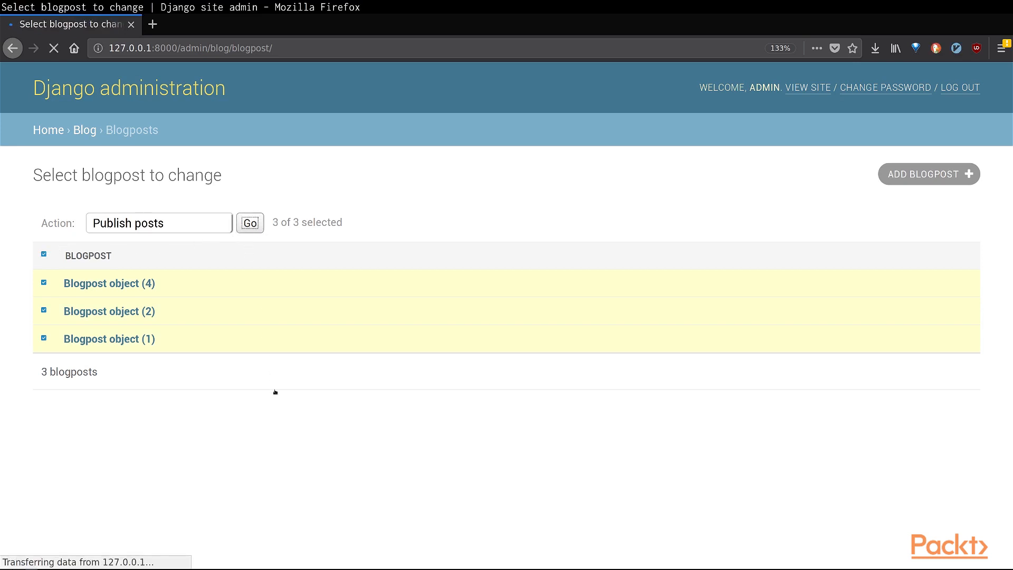
{"action": "left_click", "coordinate": [249, 223]}
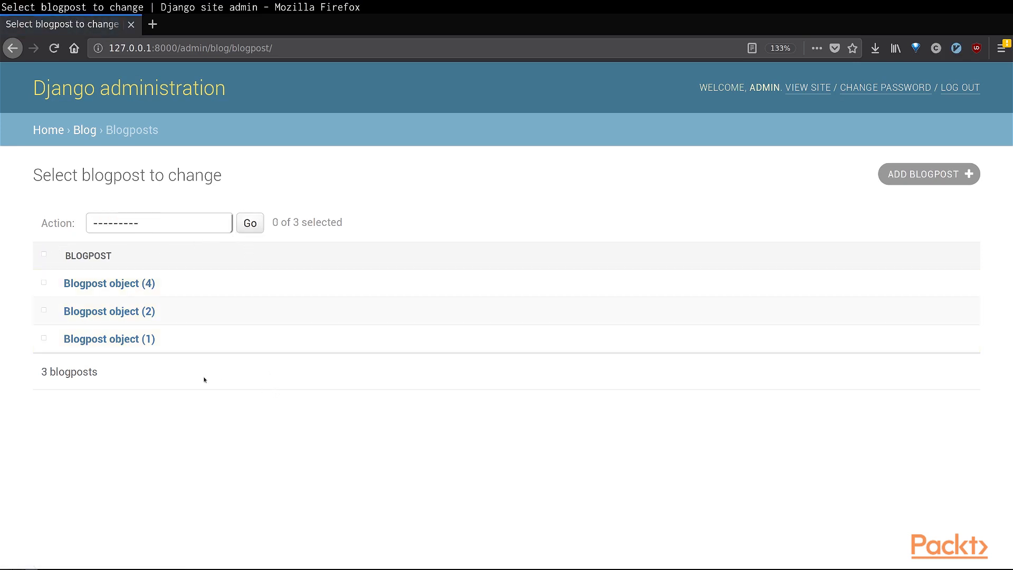
{"action": "mouse_move", "coordinate": [148, 323]}
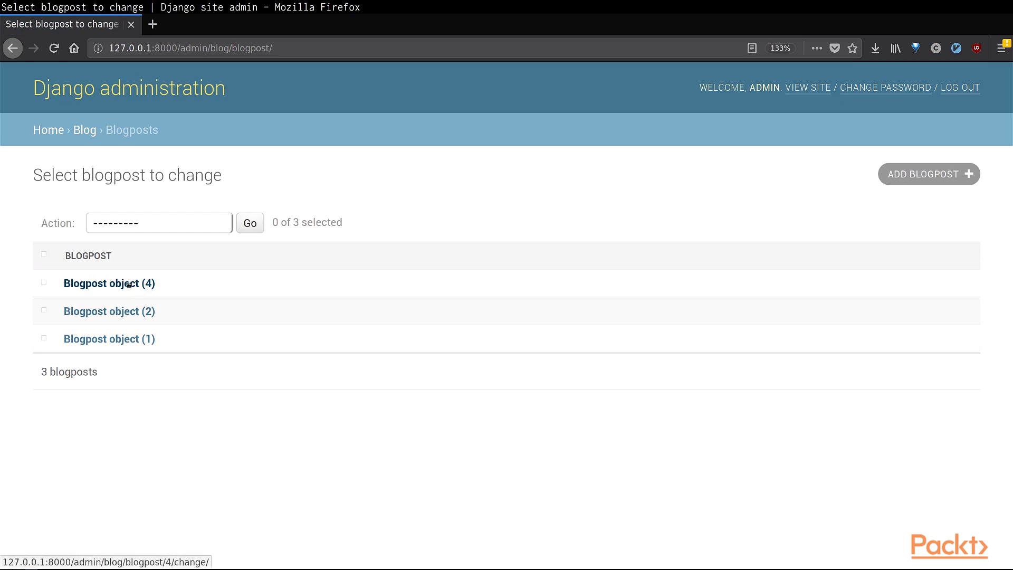
{"action": "left_click", "coordinate": [109, 283]}
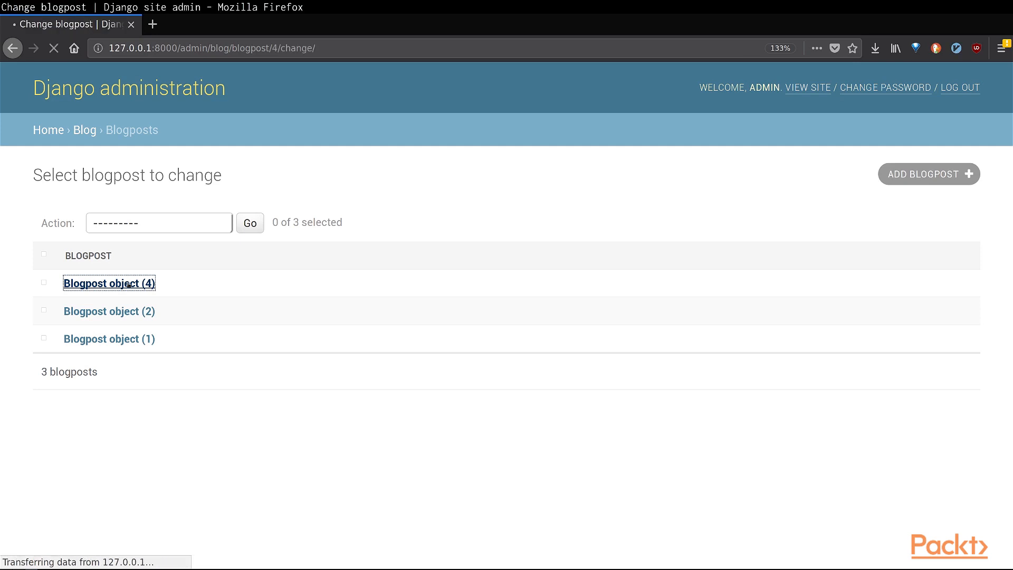
{"action": "left_click", "coordinate": [108, 282]}
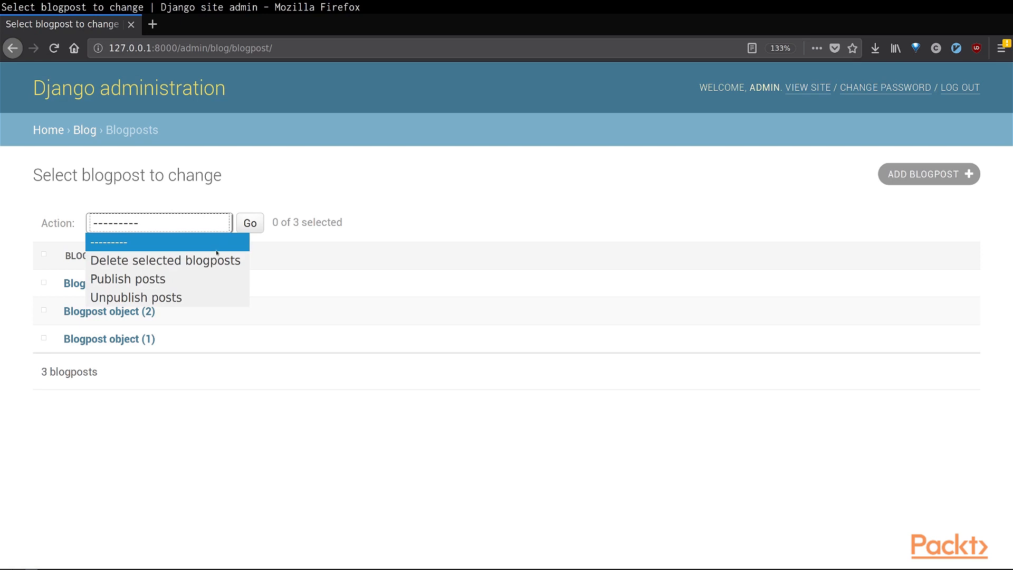
{"action": "mouse_move", "coordinate": [135, 297]}
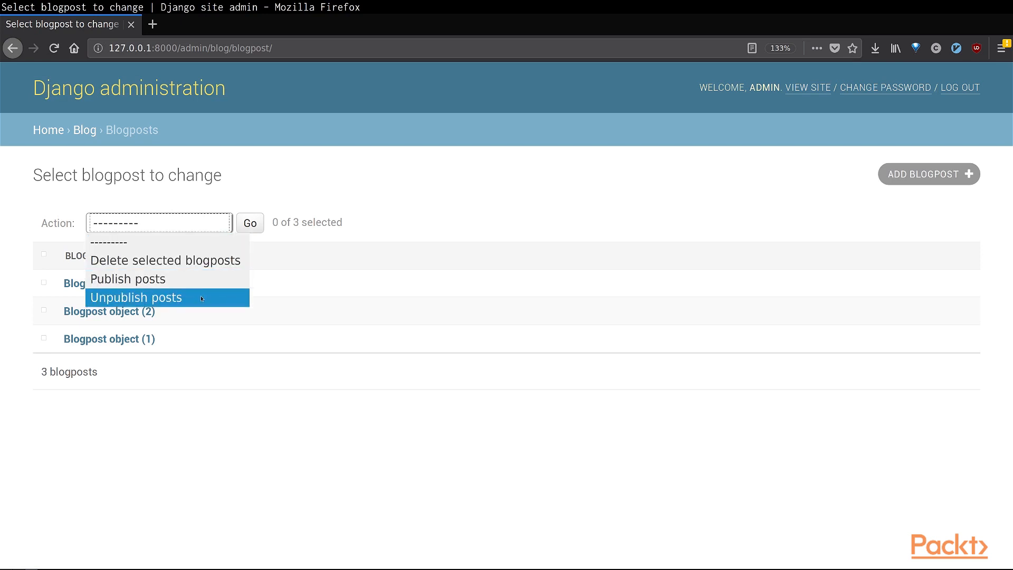
Unpublish Blogpost object (4), then check Published on posts 4 and 2
{"action": "left_click", "coordinate": [136, 297]}
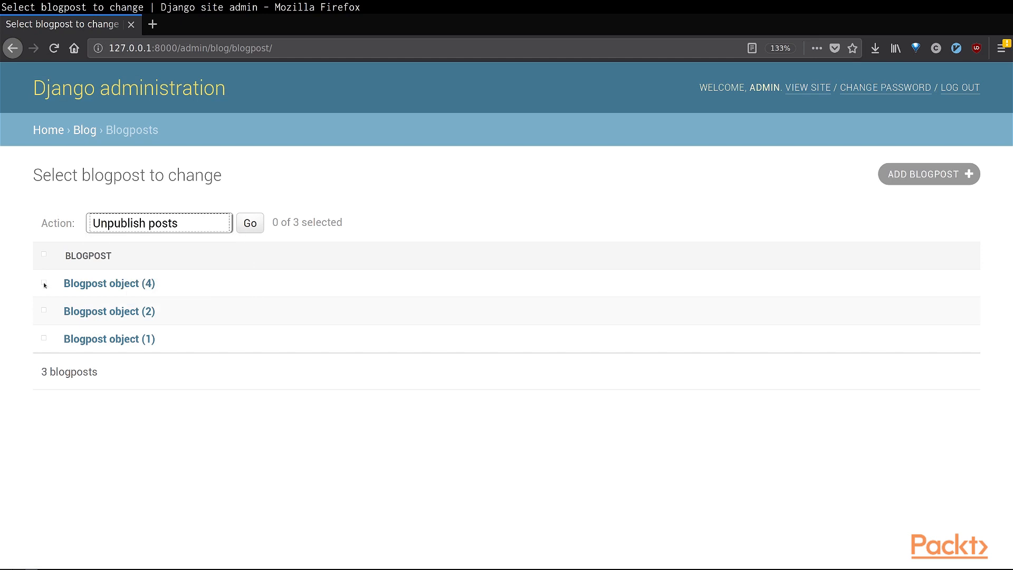
{"action": "left_click", "coordinate": [44, 283]}
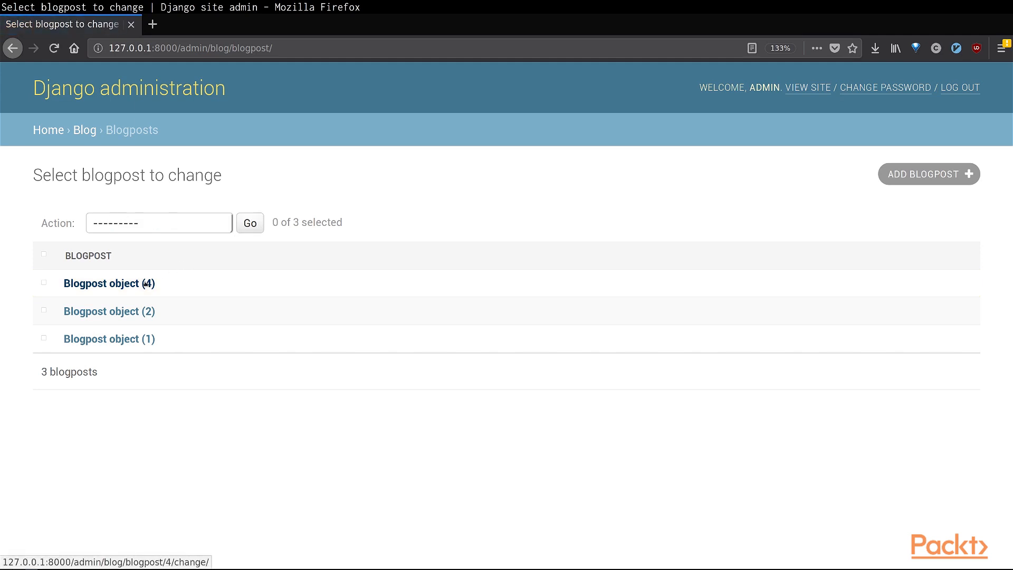
{"action": "left_click", "coordinate": [108, 283]}
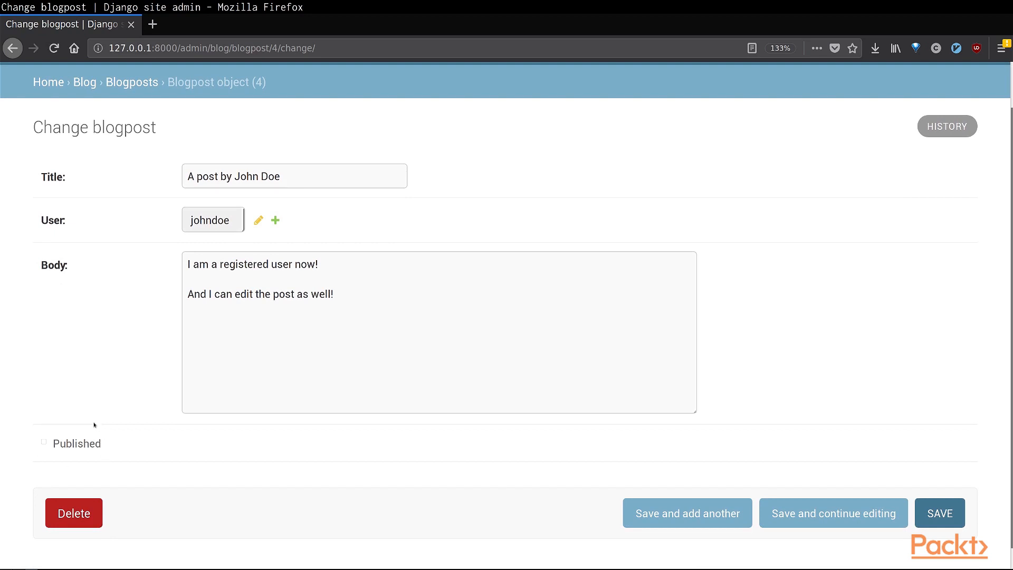
{"action": "mouse_move", "coordinate": [137, 158]}
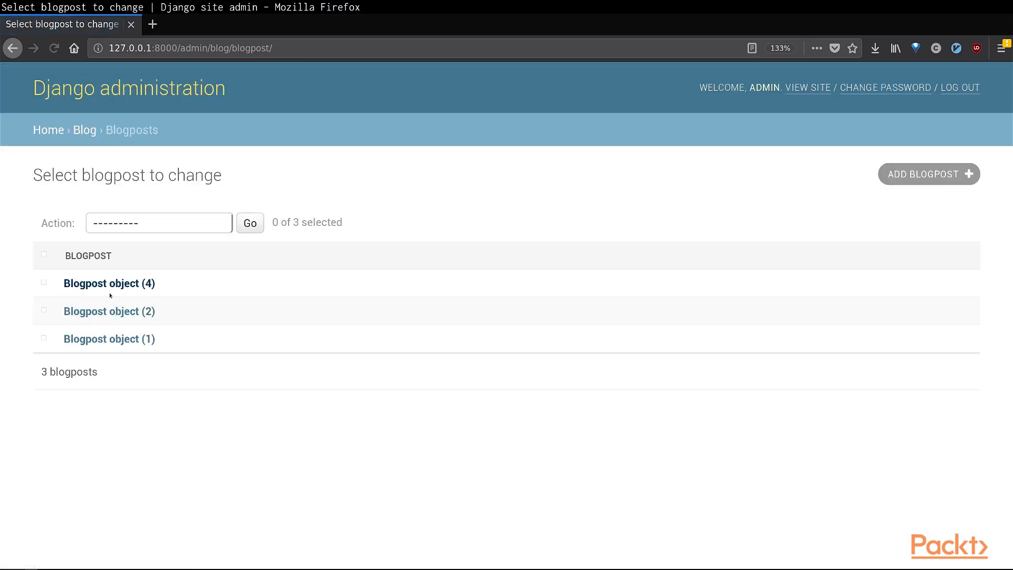
{"action": "left_click", "coordinate": [109, 311]}
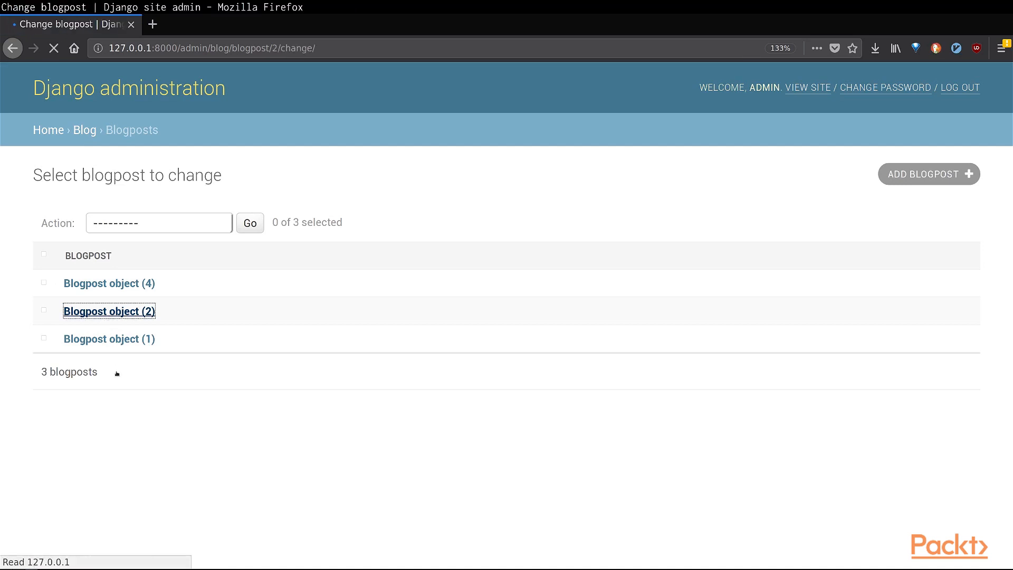
{"action": "left_click", "coordinate": [109, 311]}
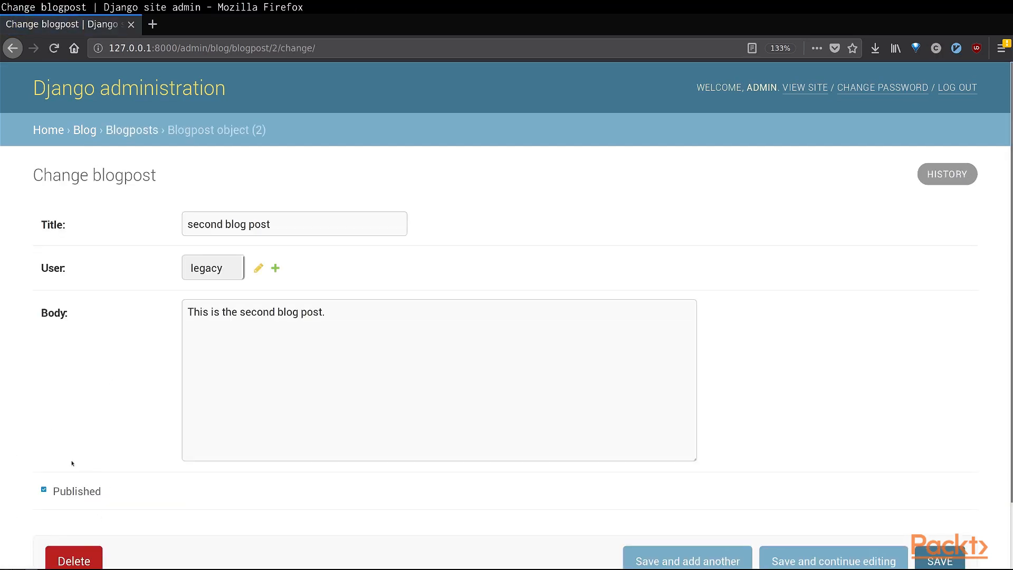